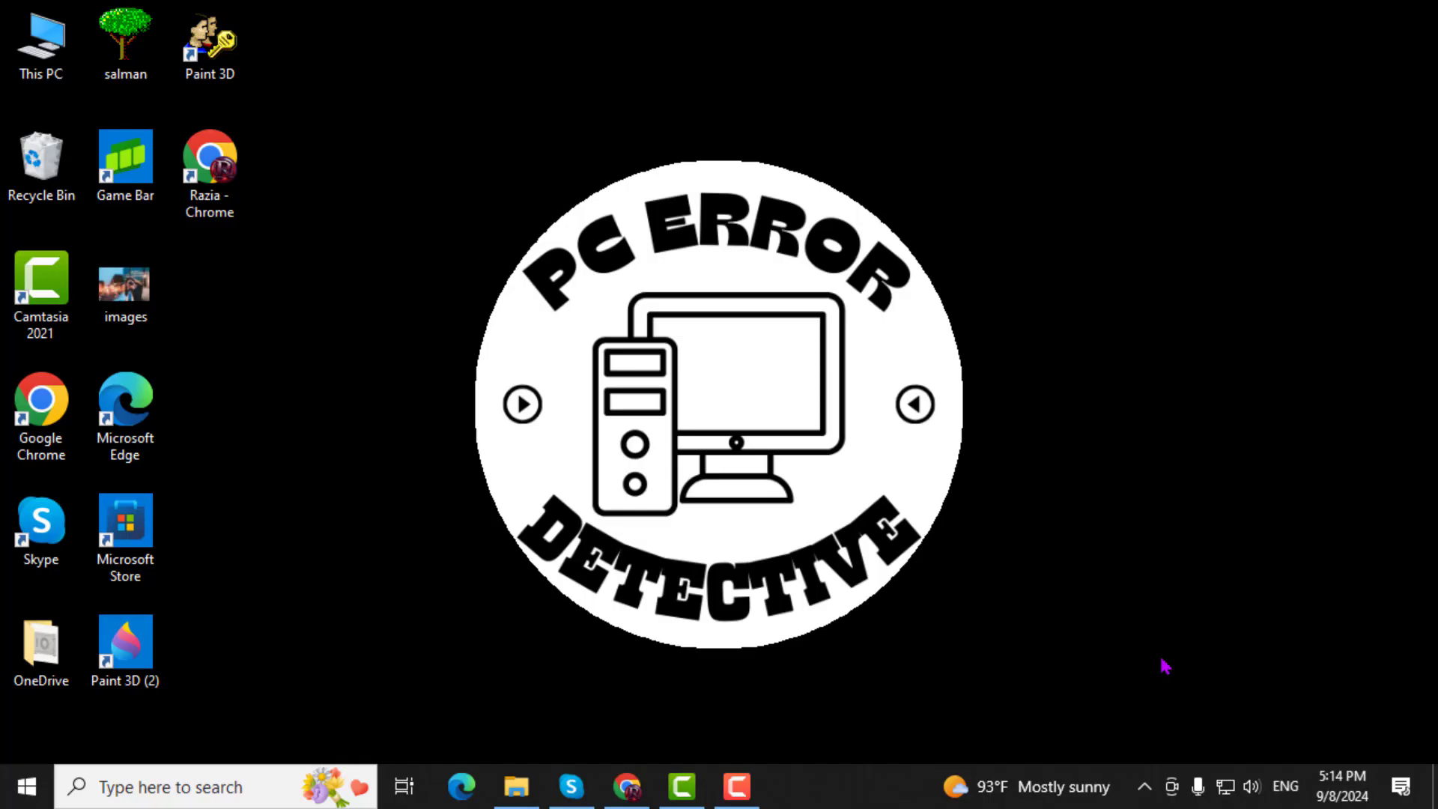
{"action": "mouse_move", "coordinate": [1144, 666]}
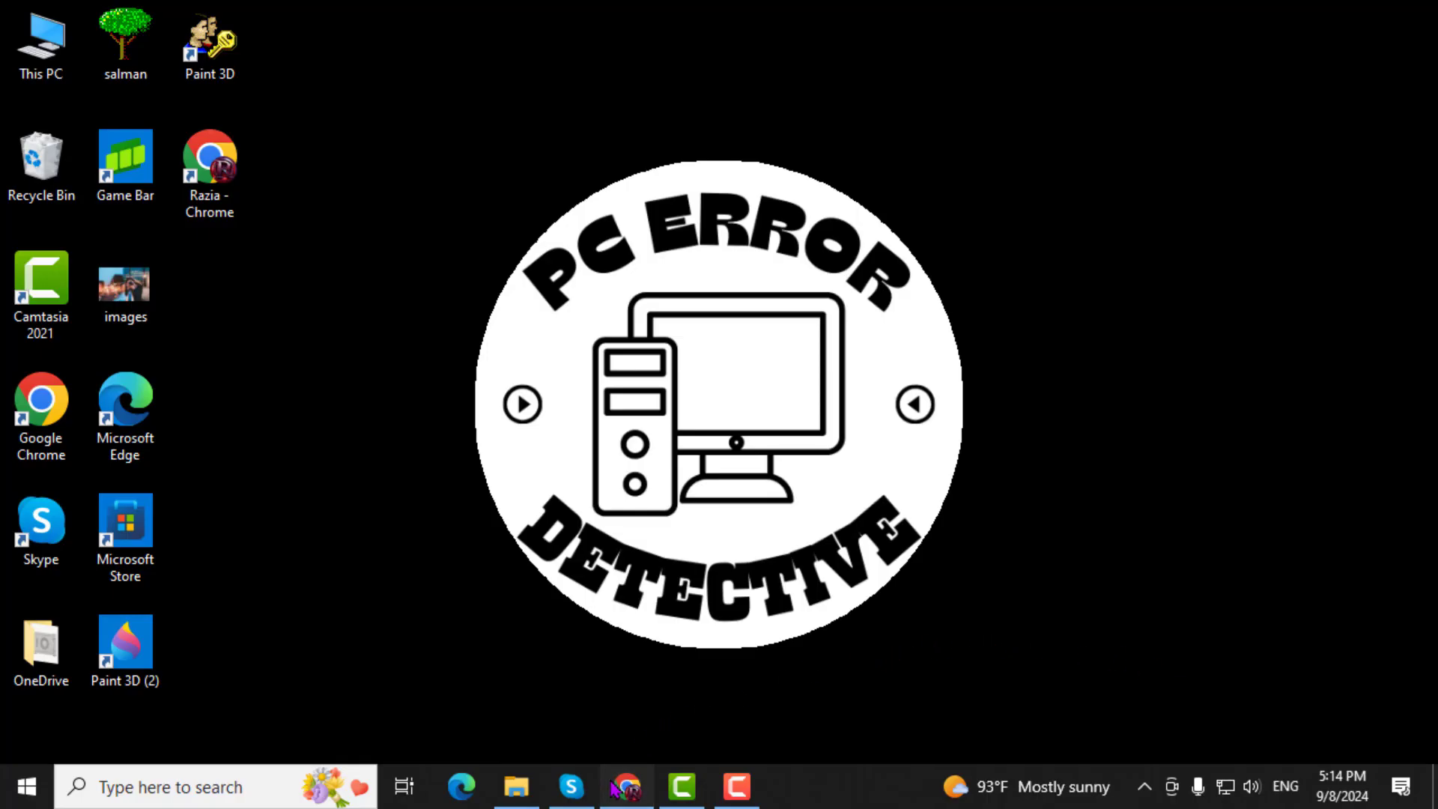
Bring up the Chrome window and open Settings from the three-dot menu
{"action": "left_click", "coordinate": [626, 786]}
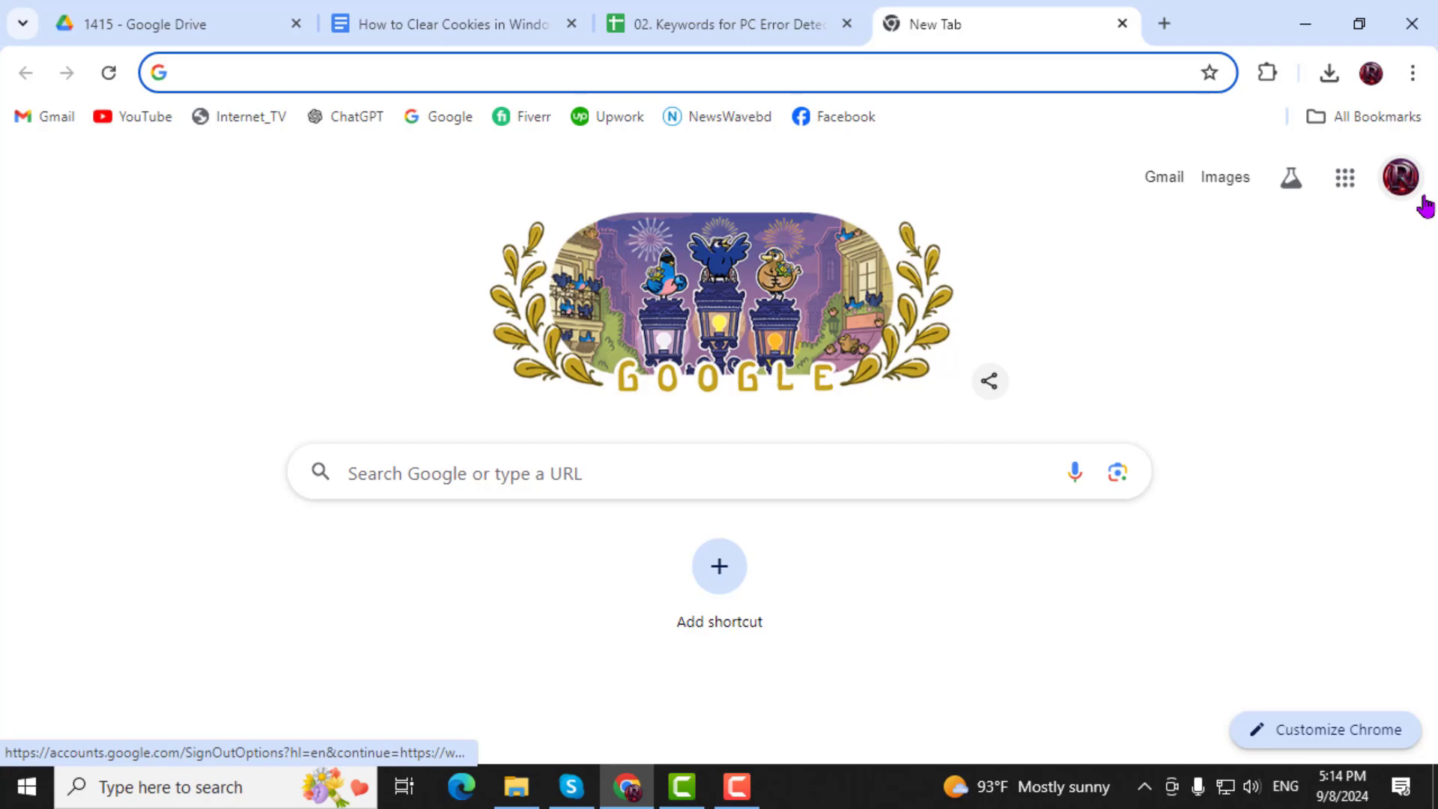
{"action": "mouse_move", "coordinate": [1412, 74]}
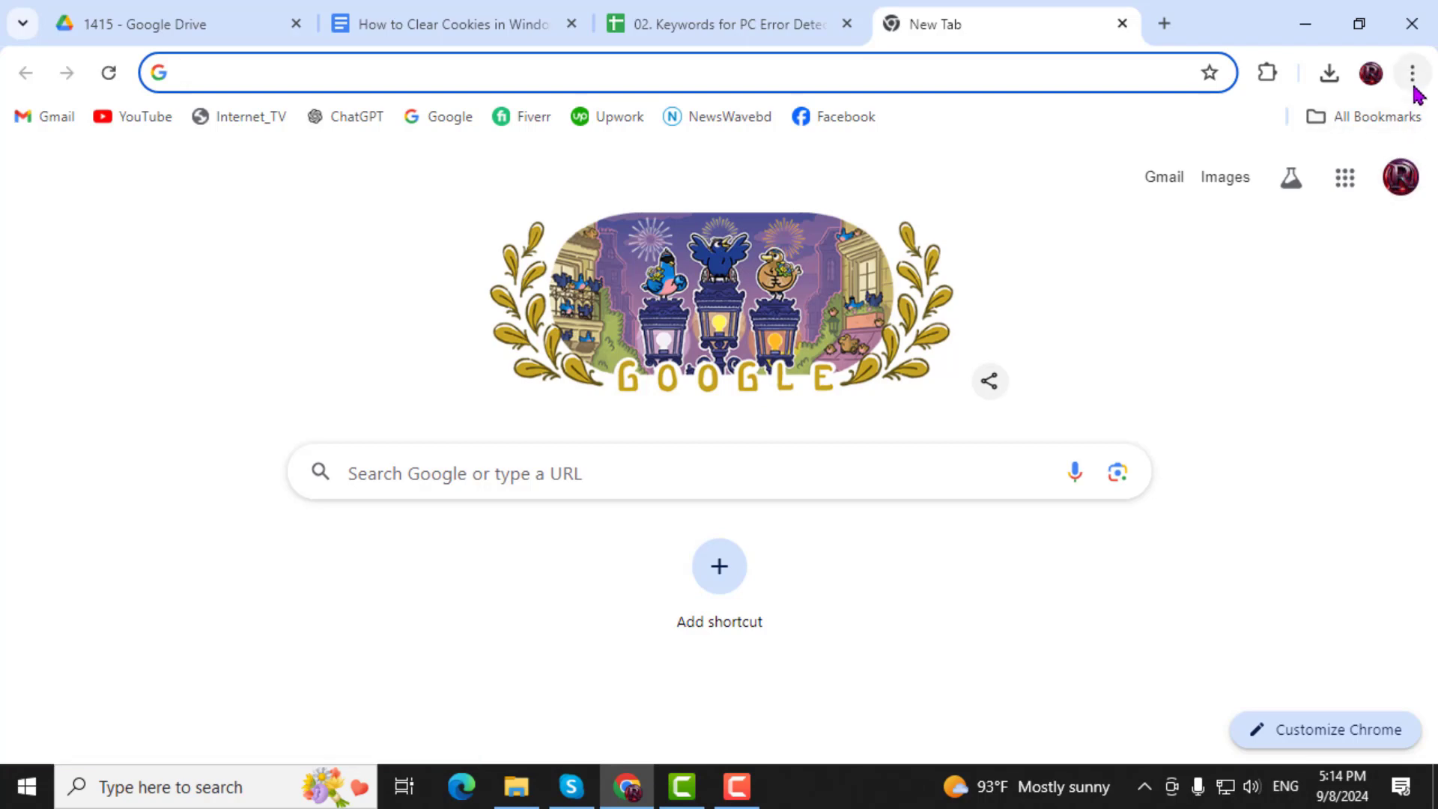
{"action": "left_click", "coordinate": [1412, 73]}
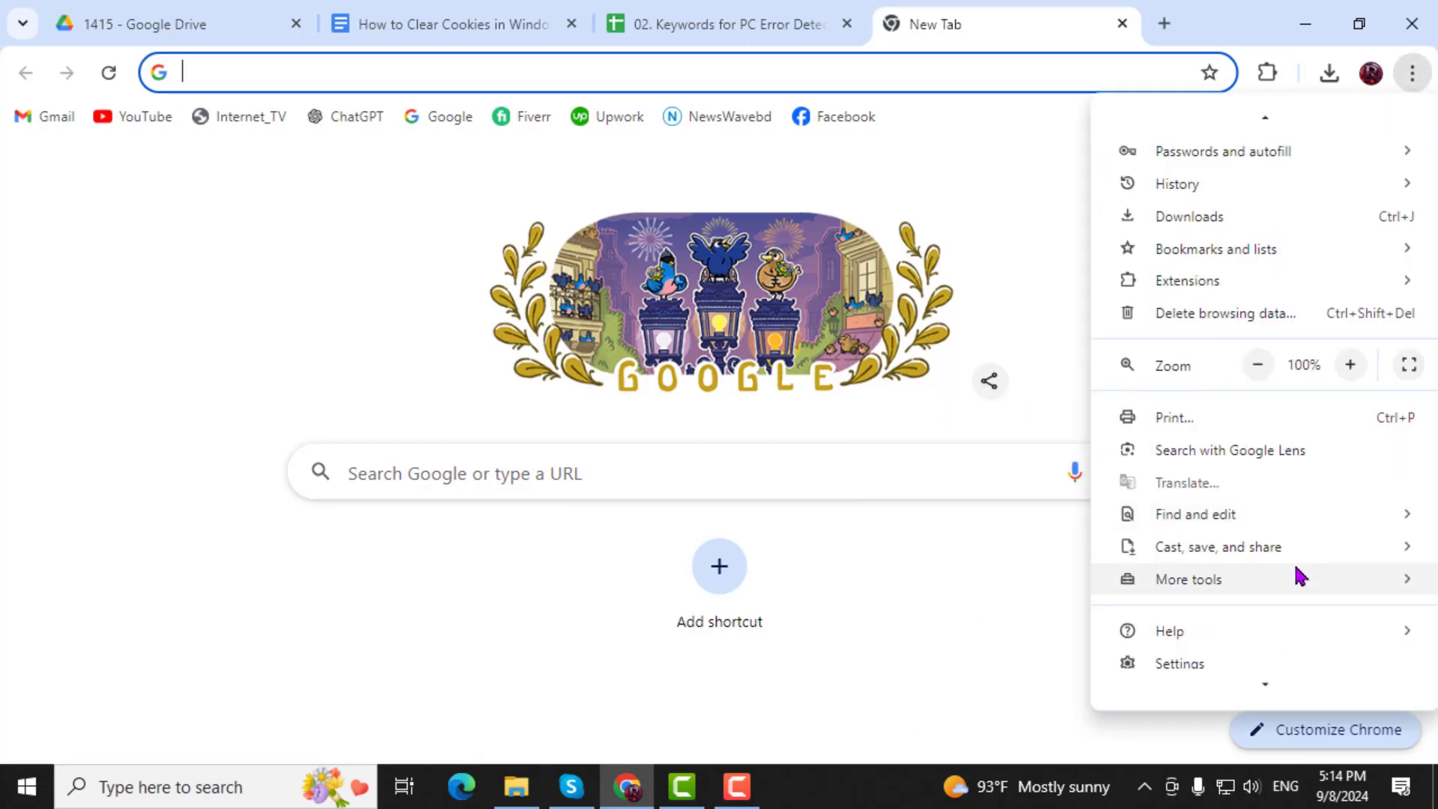
{"action": "scroll", "scroll_direction": "down", "scroll_amount": 3}
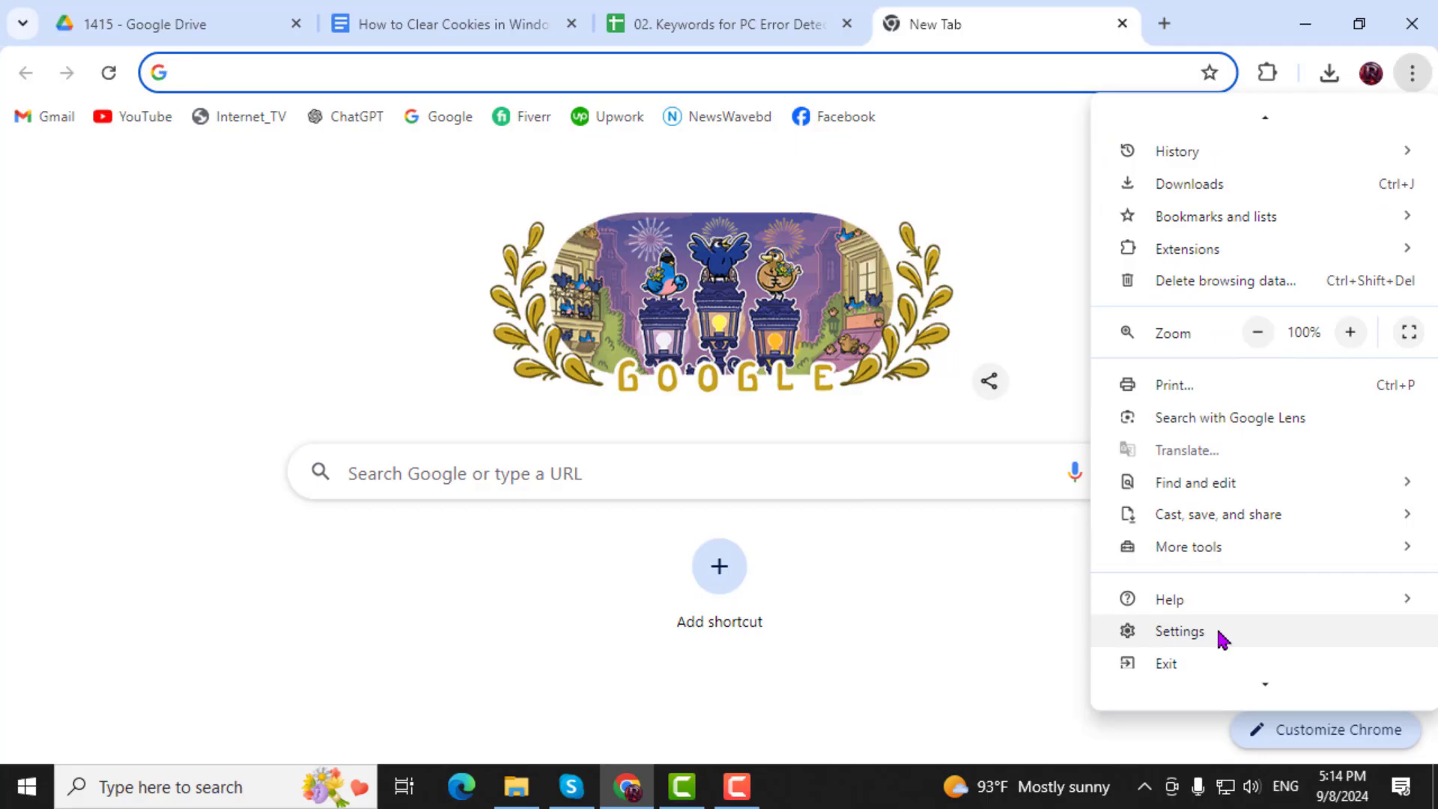
{"action": "left_click", "coordinate": [1180, 631]}
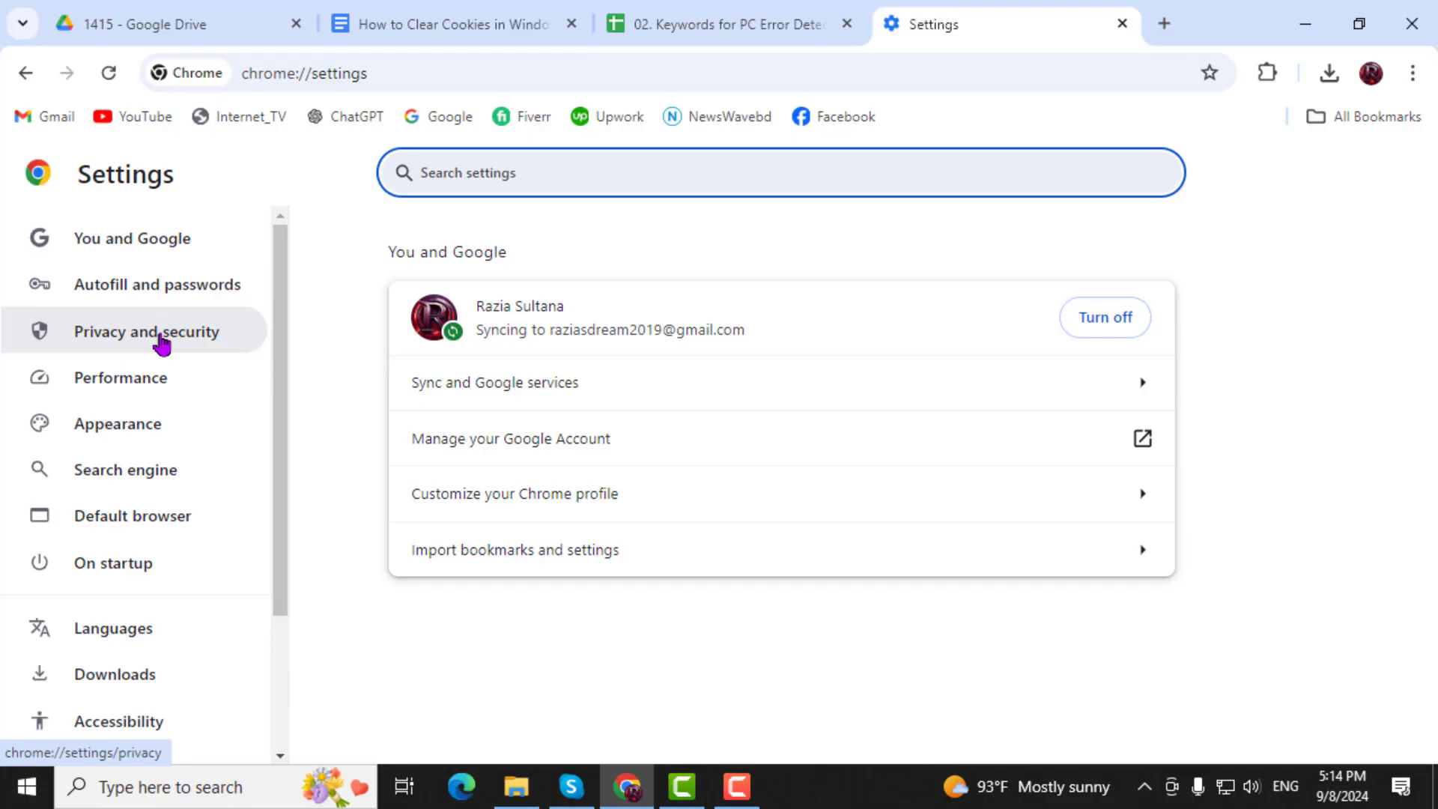
Go to Privacy and security, then the Third-party cookies page
{"action": "left_click", "coordinate": [144, 331]}
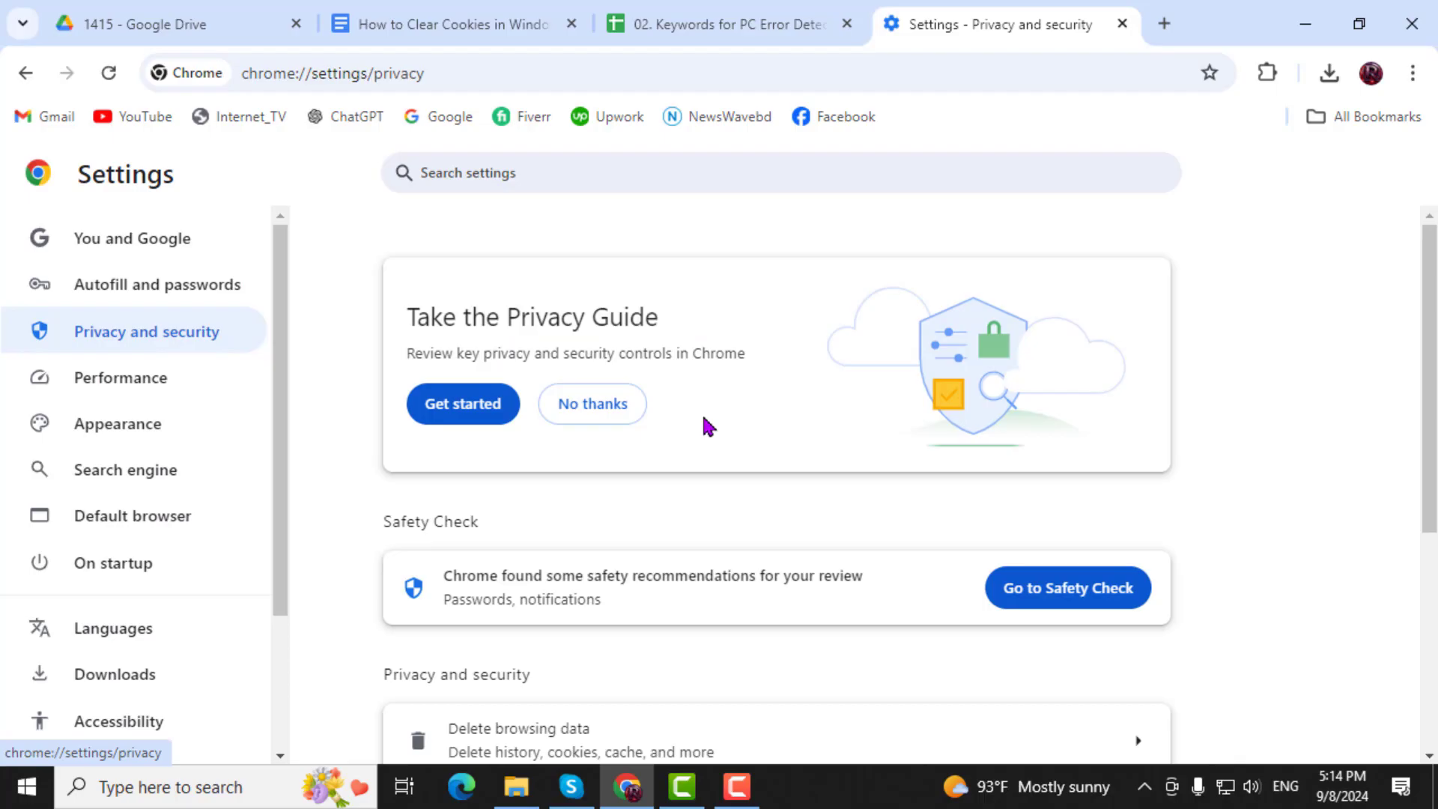
{"action": "scroll", "scroll_direction": "down", "scroll_amount": 3}
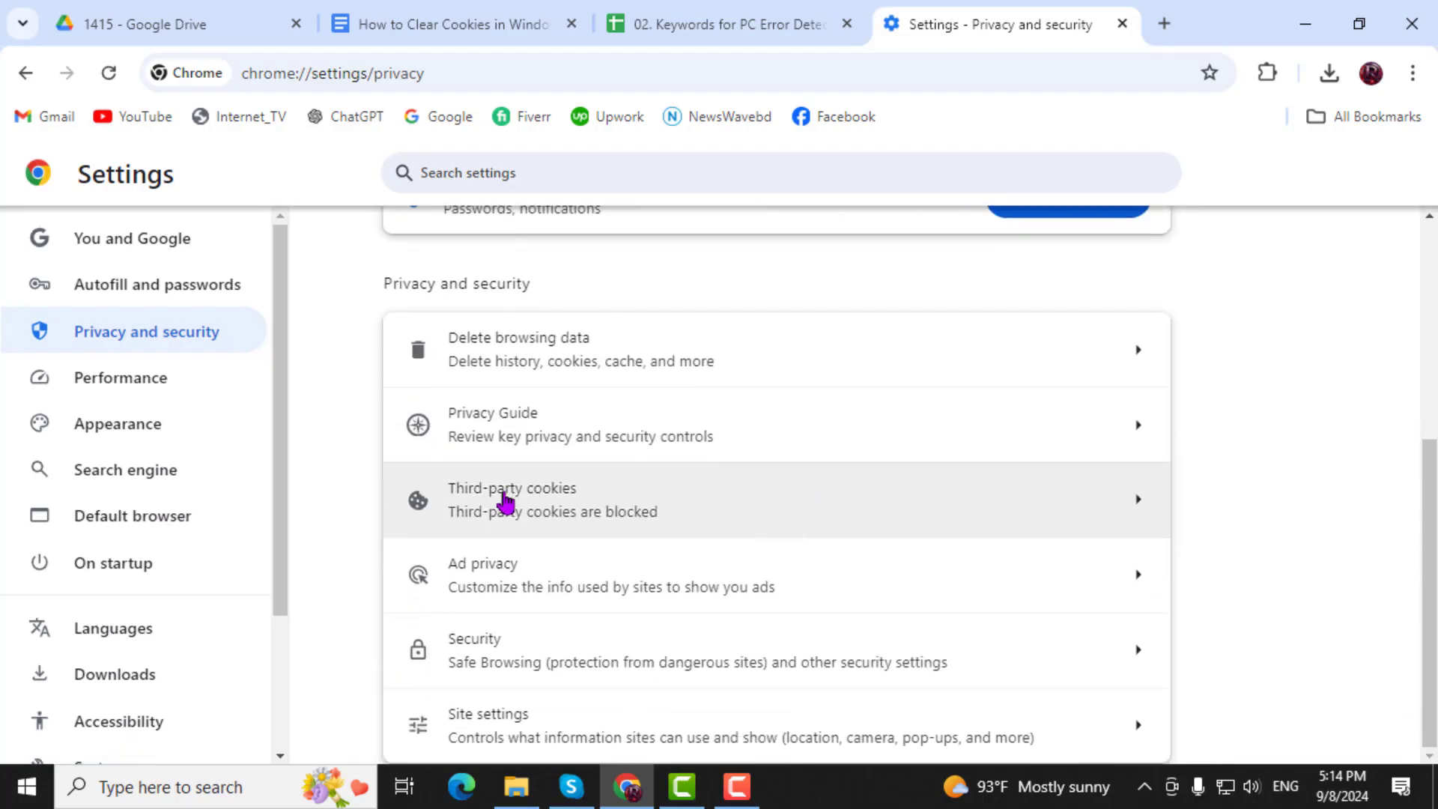
{"action": "left_click", "coordinate": [512, 499]}
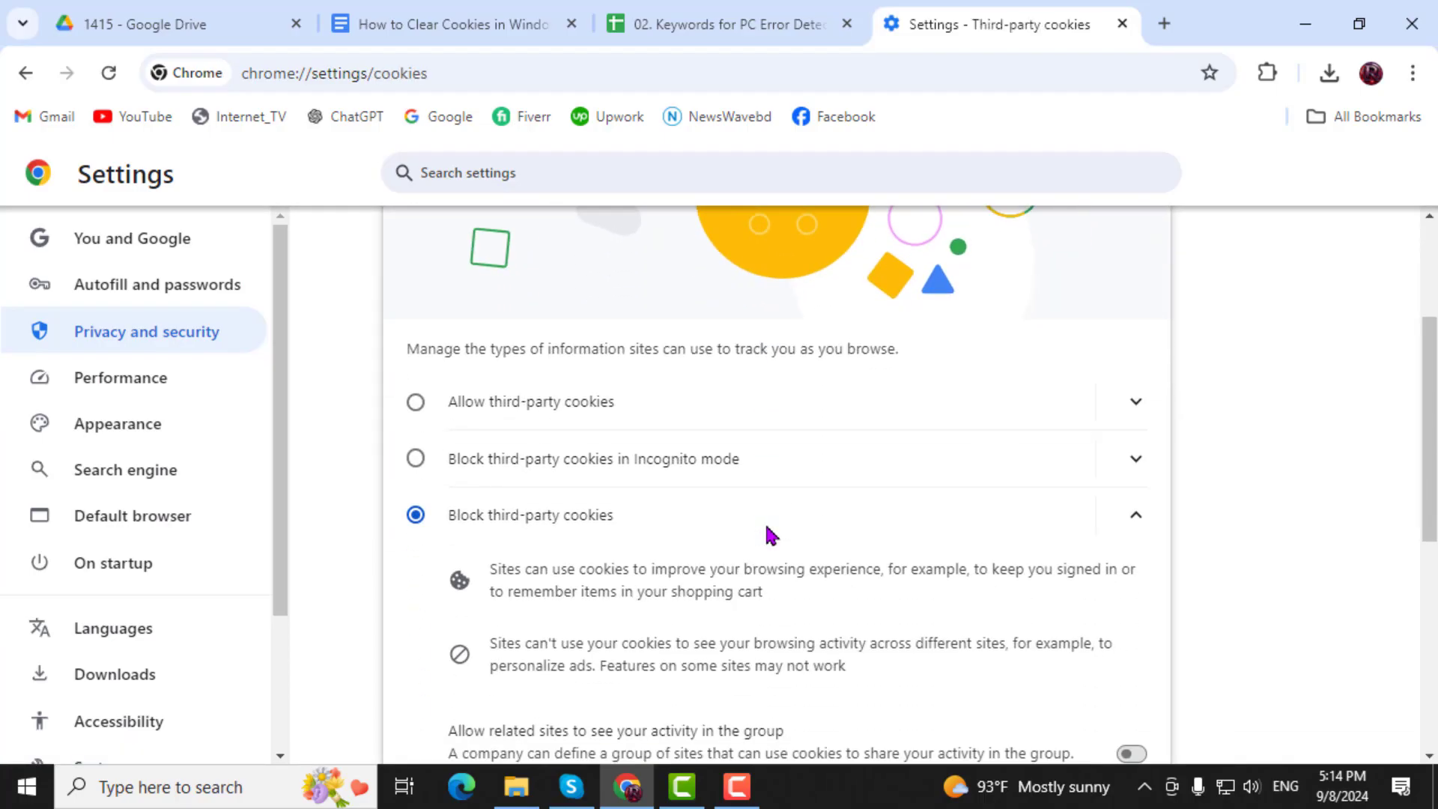
{"action": "scroll", "scroll_direction": "down", "scroll_amount": 3}
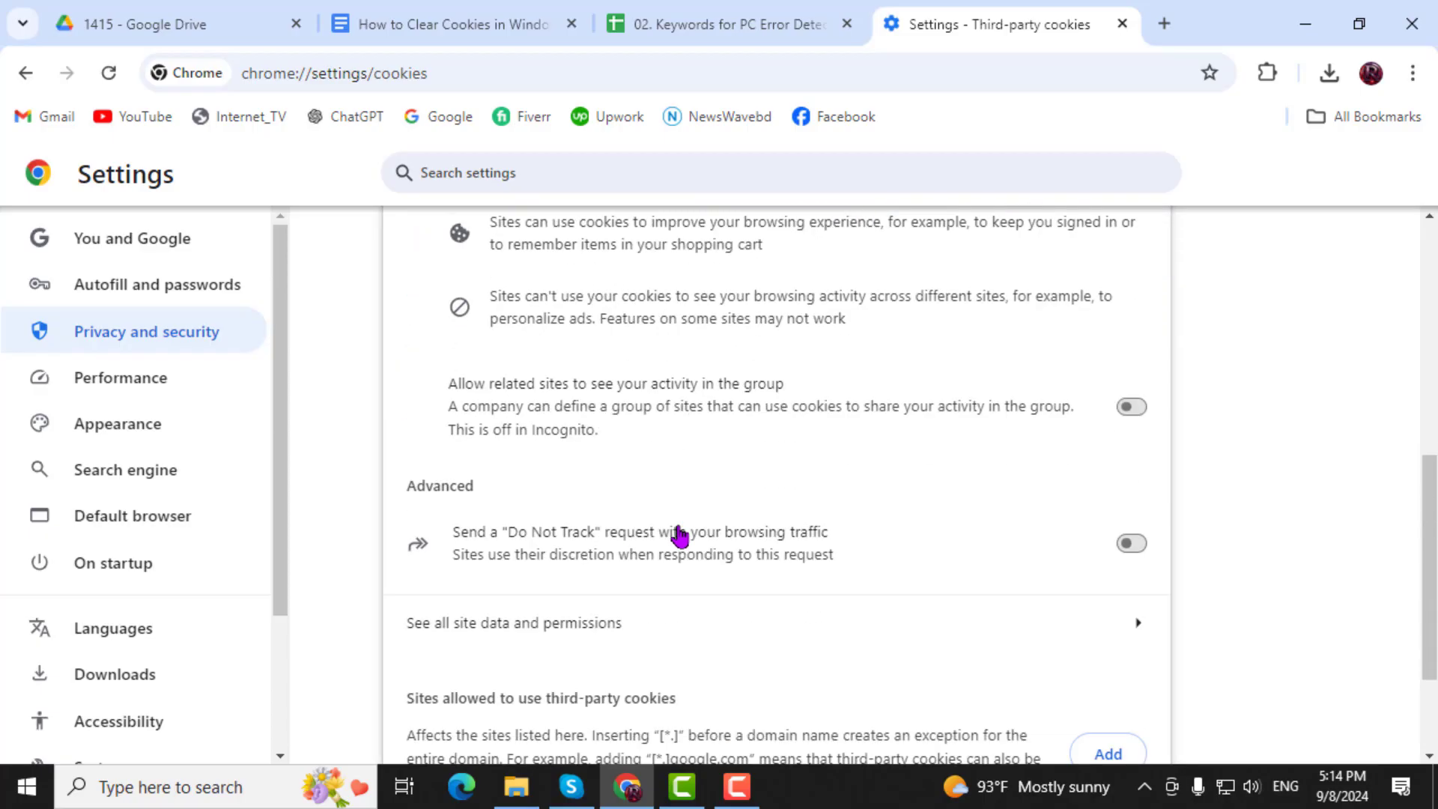
{"action": "scroll", "scroll_direction": "down", "scroll_amount": 3}
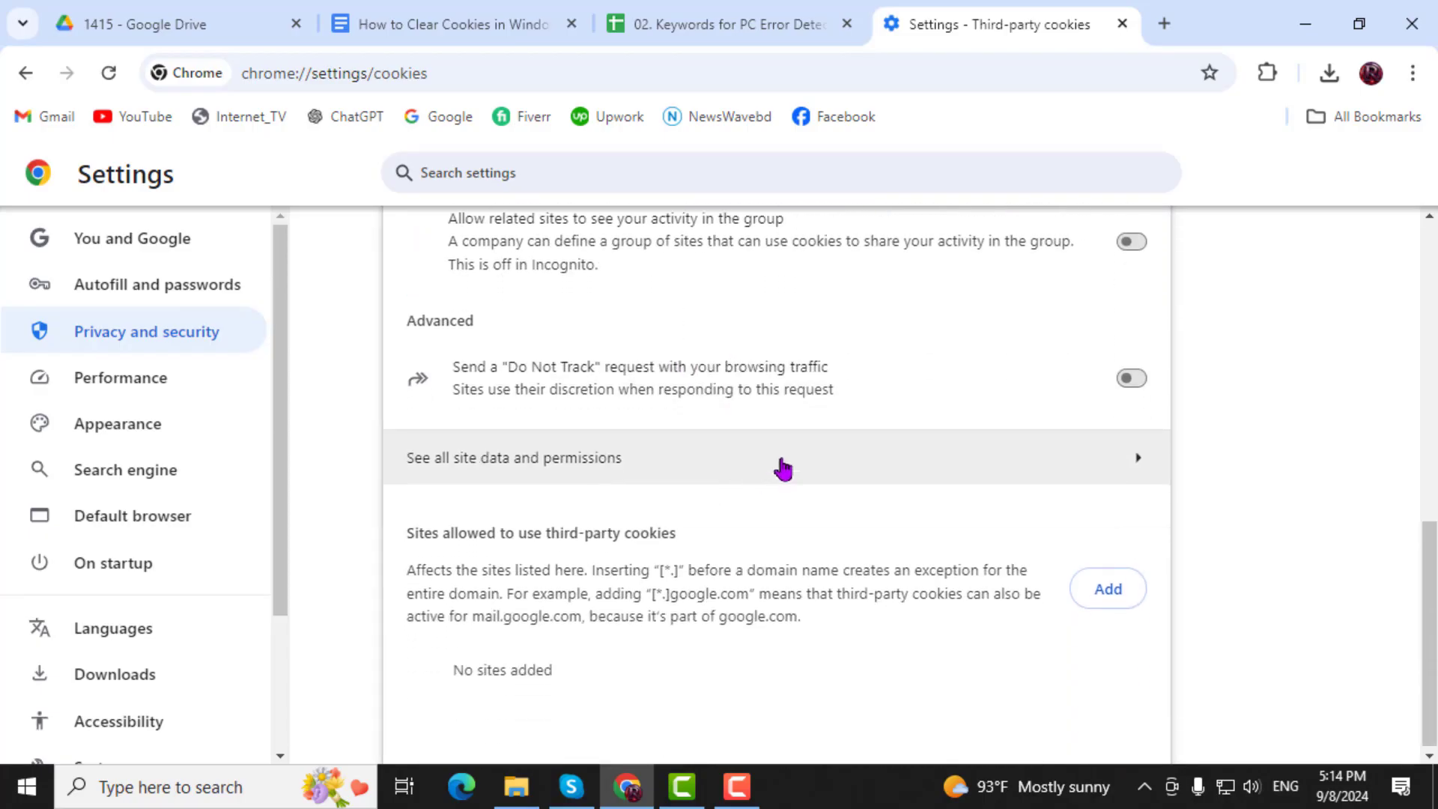
{"action": "mouse_move", "coordinate": [569, 463]}
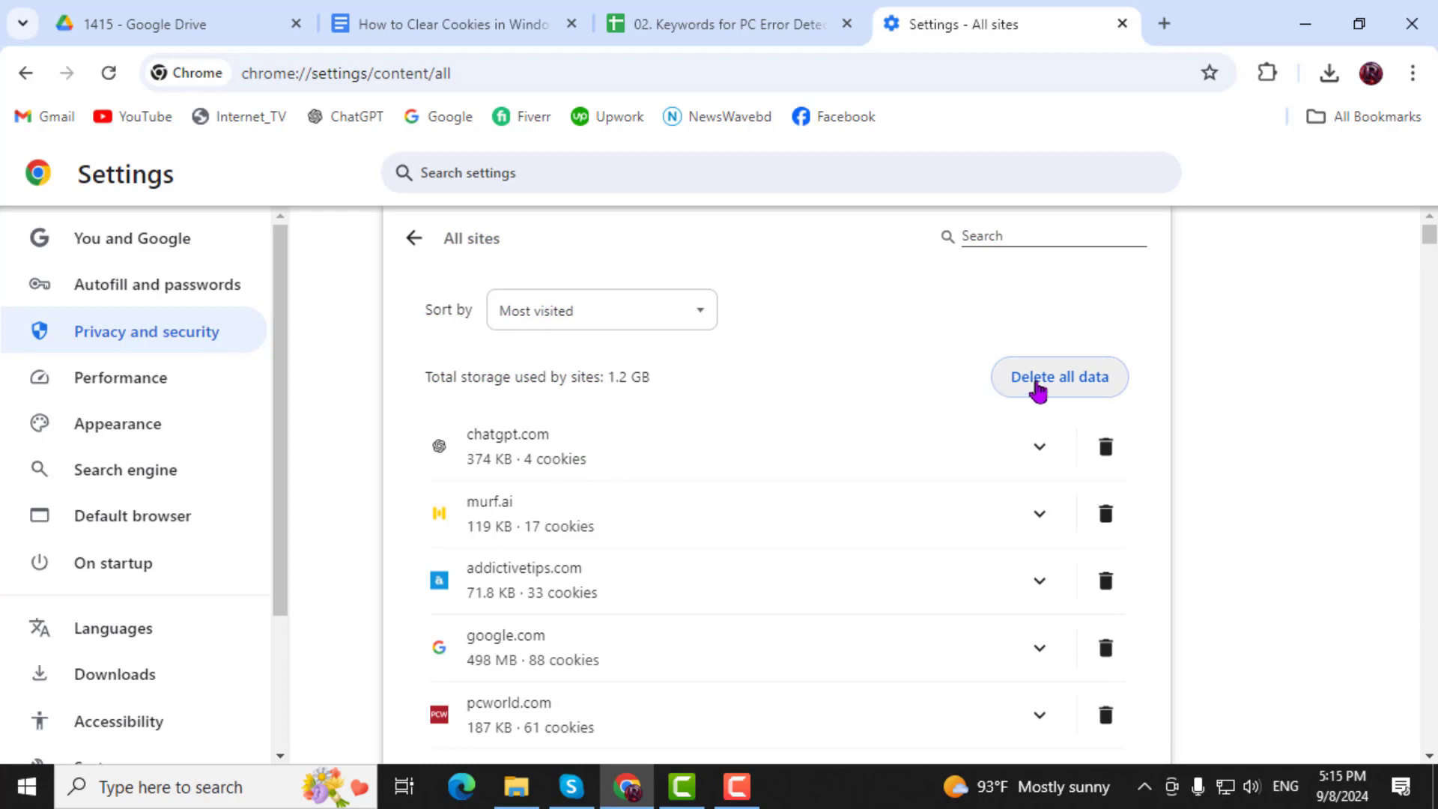
Request deletion of all 1.2 GB of stored site data on the All sites page
{"action": "left_click", "coordinate": [1058, 376]}
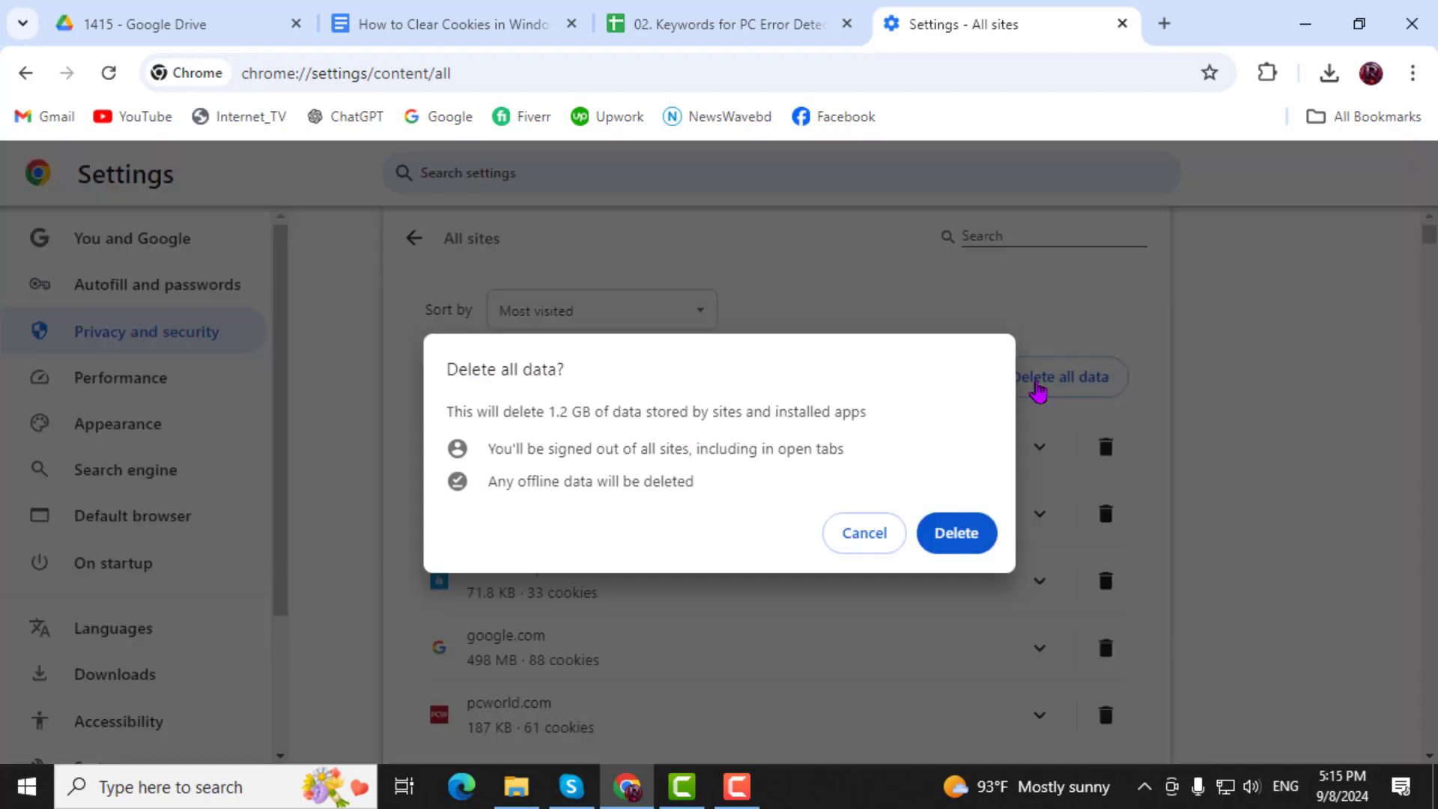
{"action": "mouse_move", "coordinate": [956, 532]}
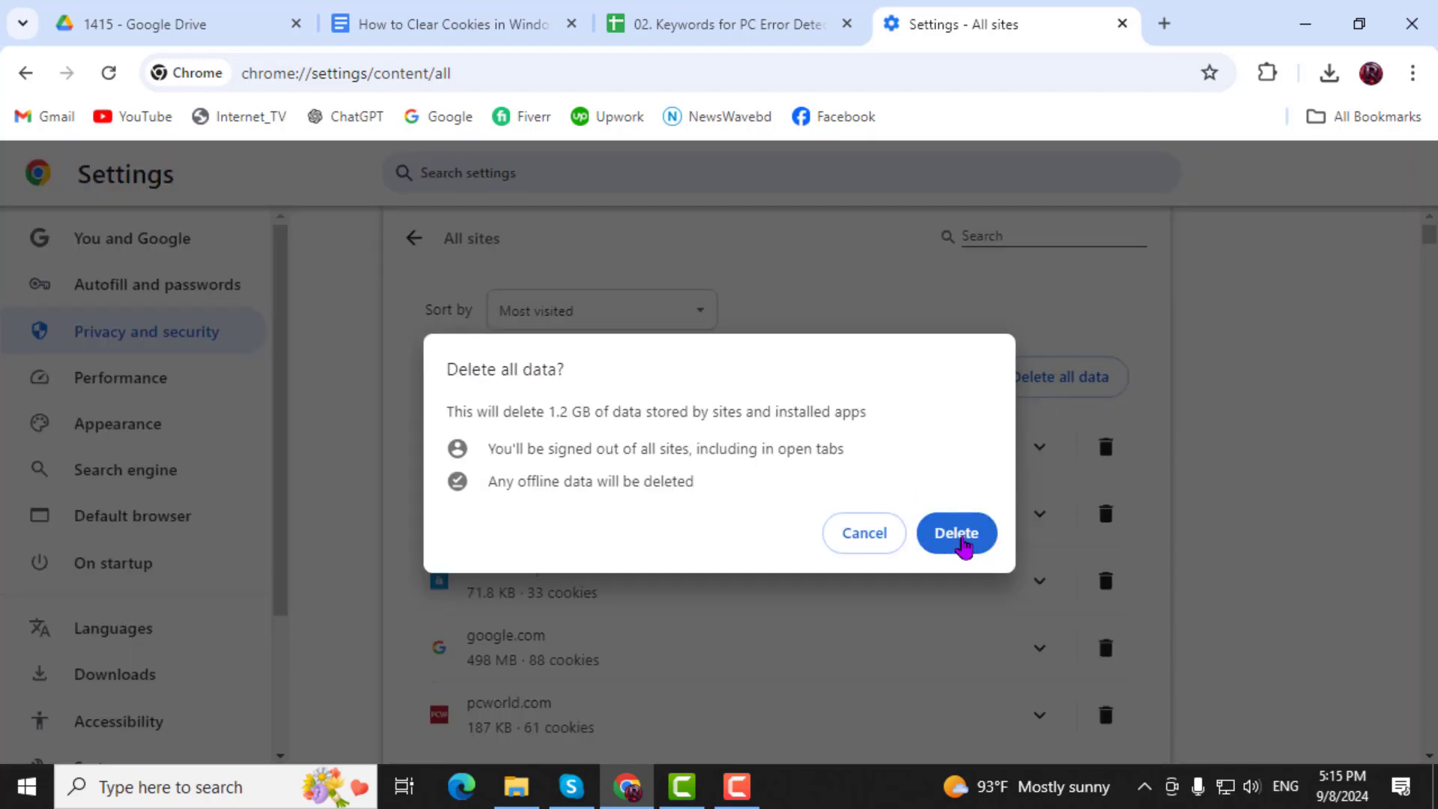